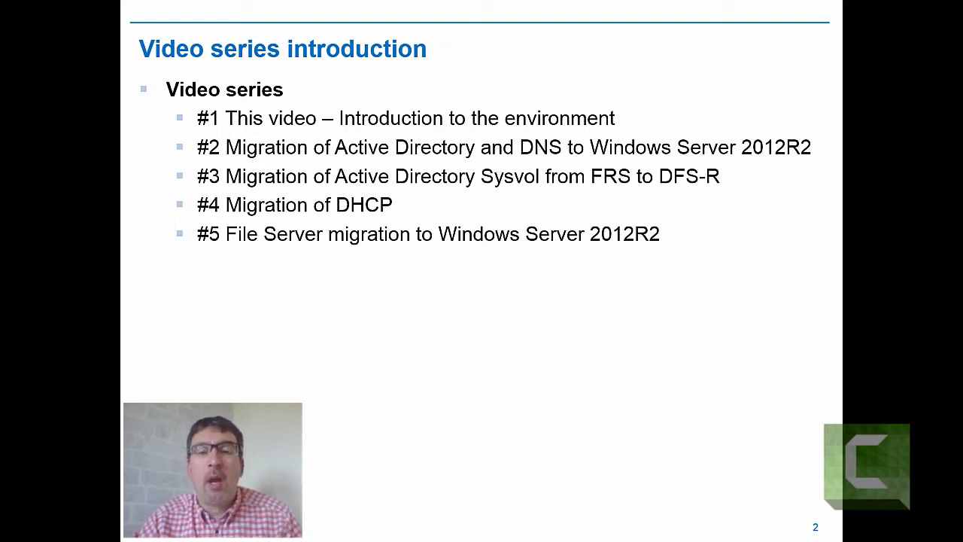
- Advance the slideshow to the 'Video series lab environment' network diagram slide
{"action": "key", "text": "Right"}
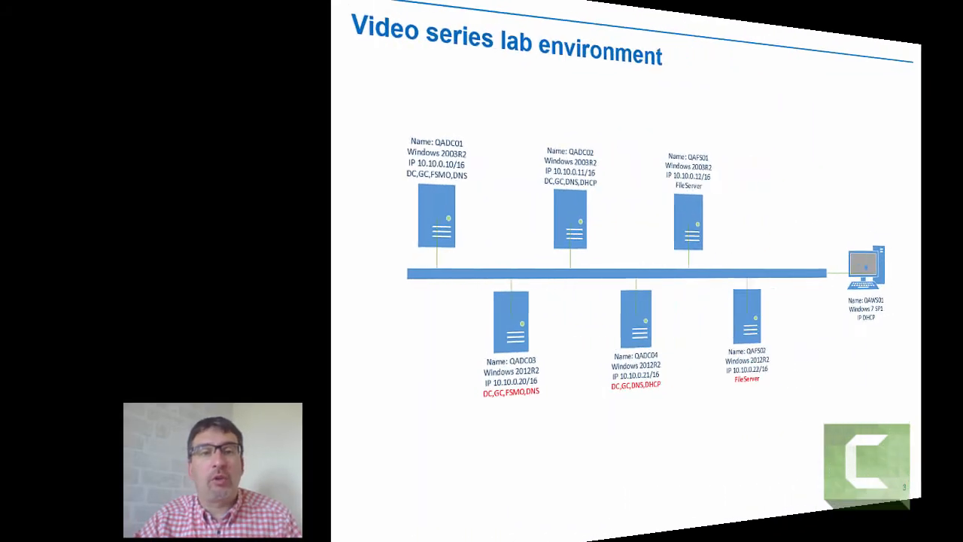